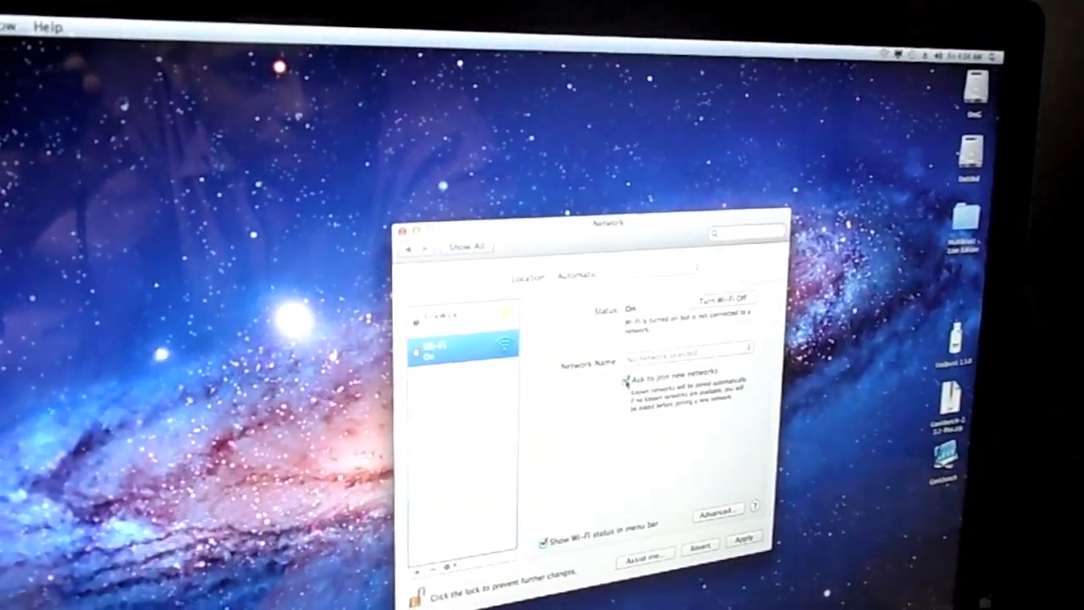
Delete the Wi-Fi 2 service, then apply the linksys network changes when closing Network preferences
click(720, 297)
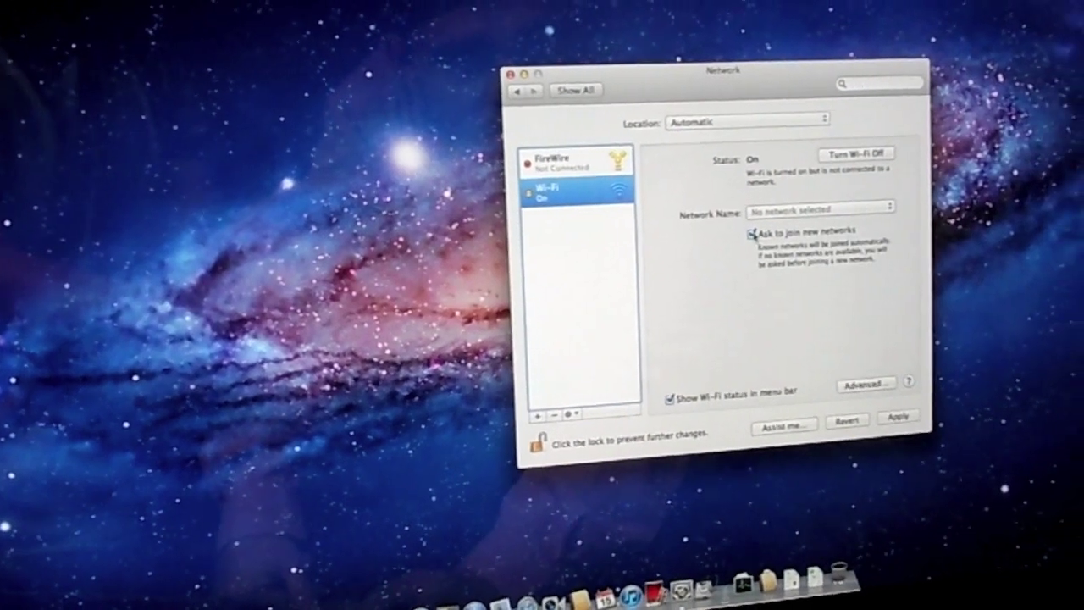
click(764, 230)
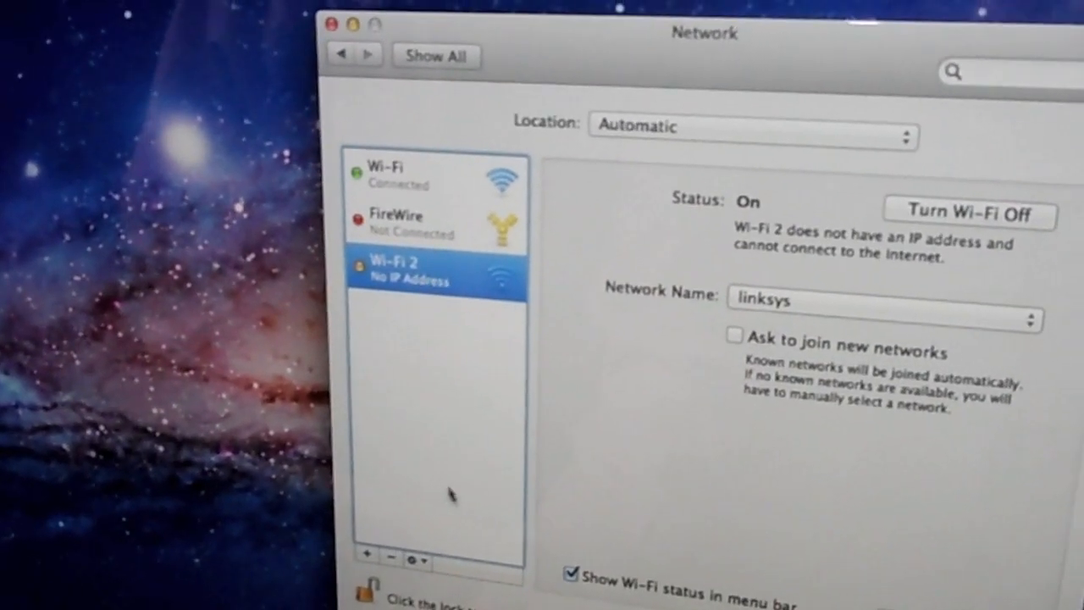
click(395, 223)
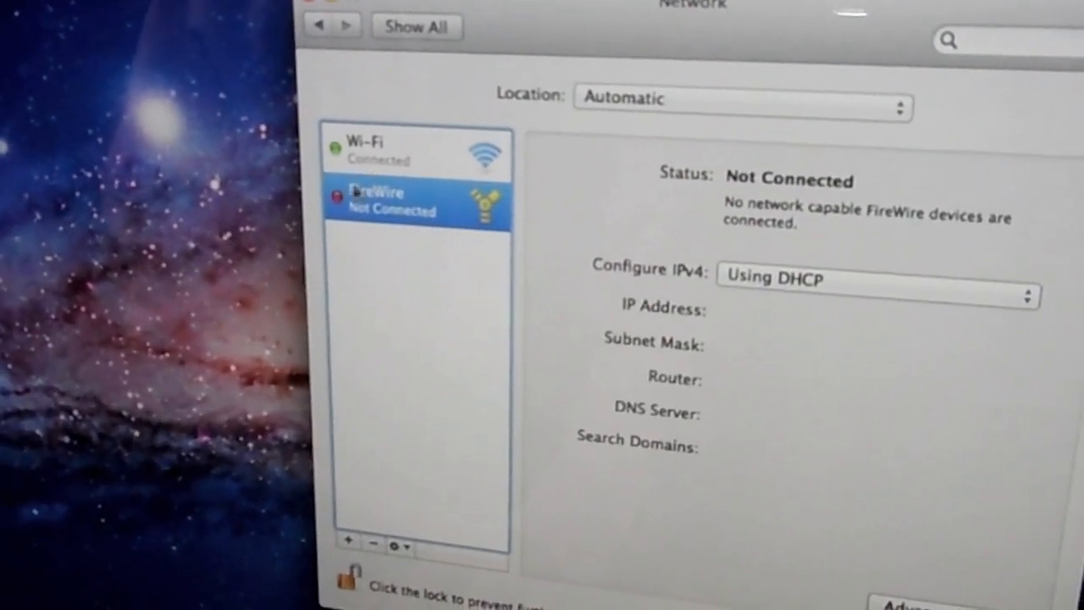
click(398, 148)
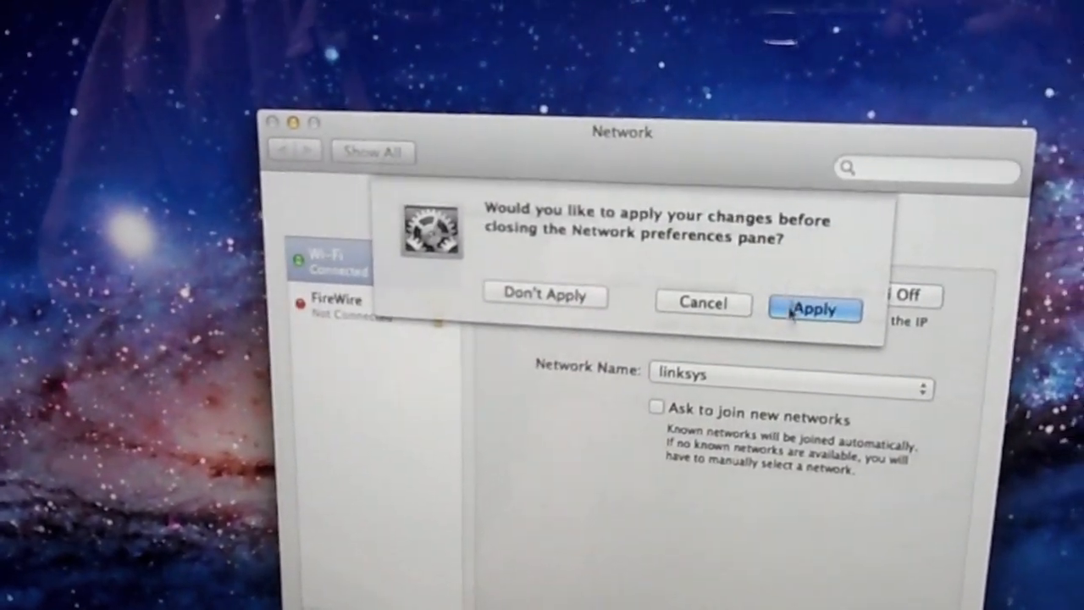
click(813, 308)
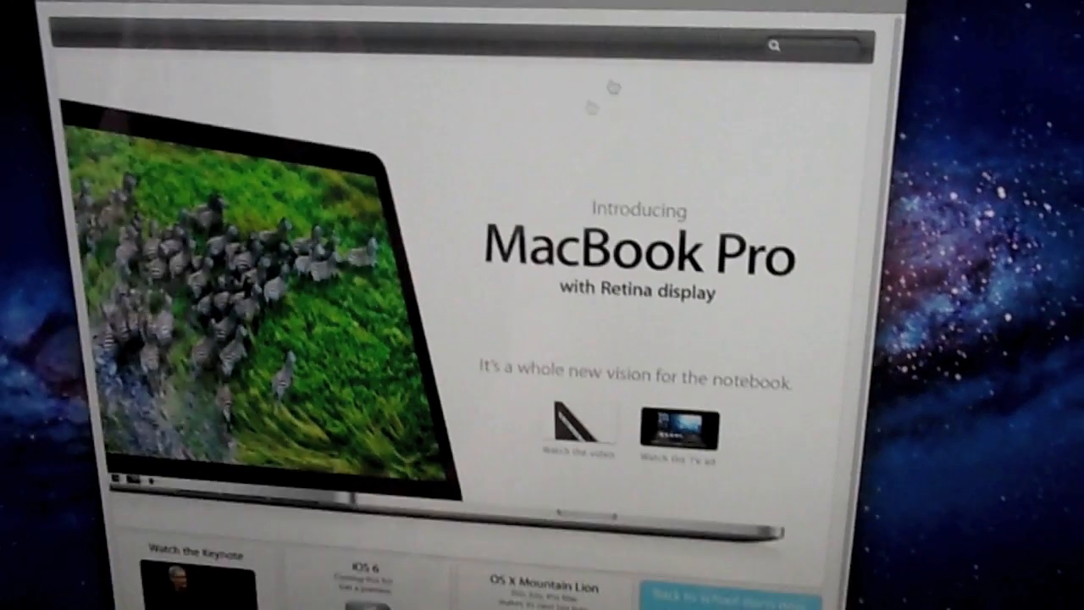